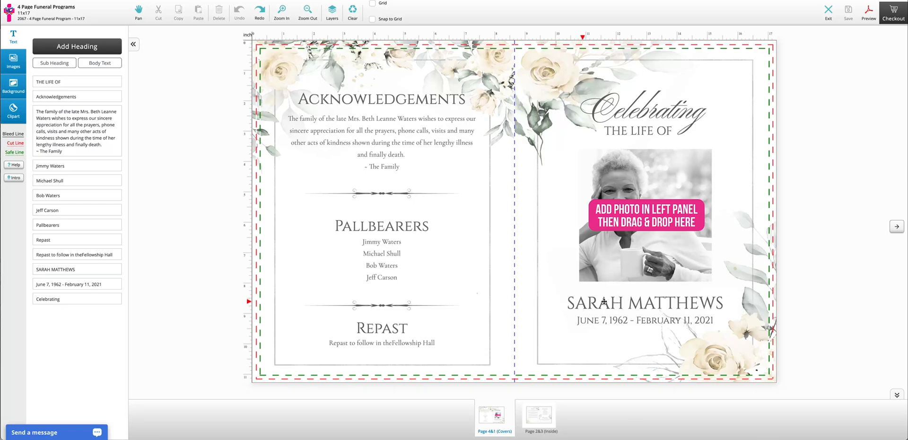
click(644, 303)
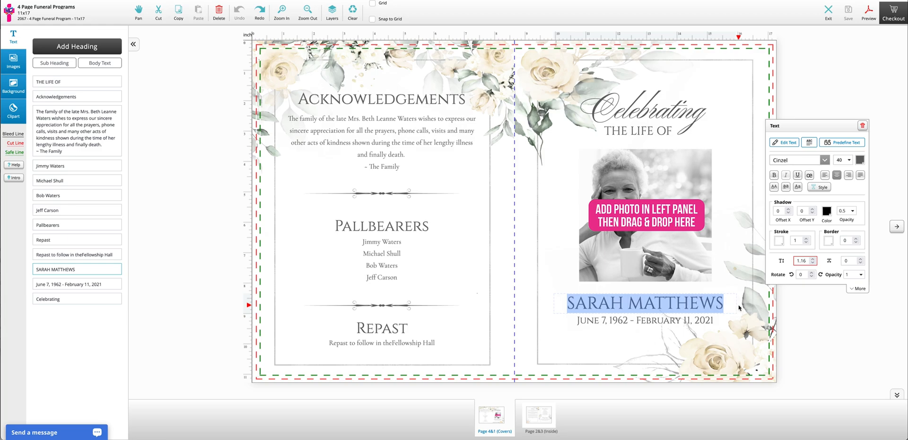
text(David Keeton)
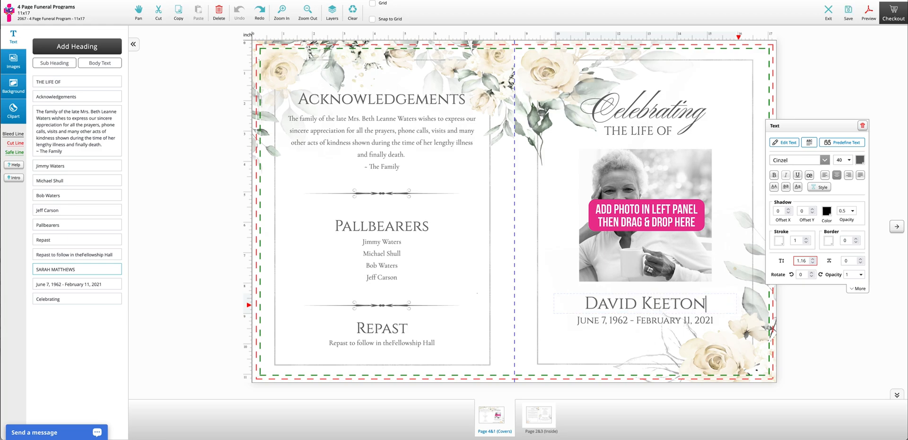
- Replace the cover dates line with 'January 15, 1952 - December 12, 2022'
double_click(658, 320)
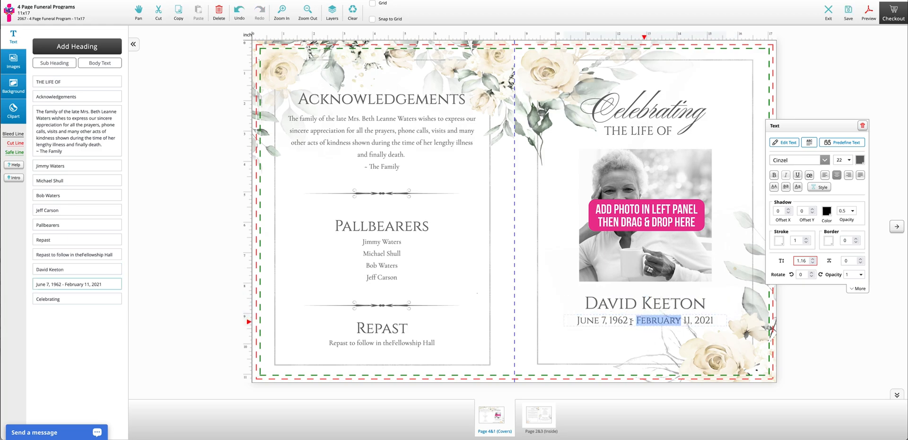
text(Jan)
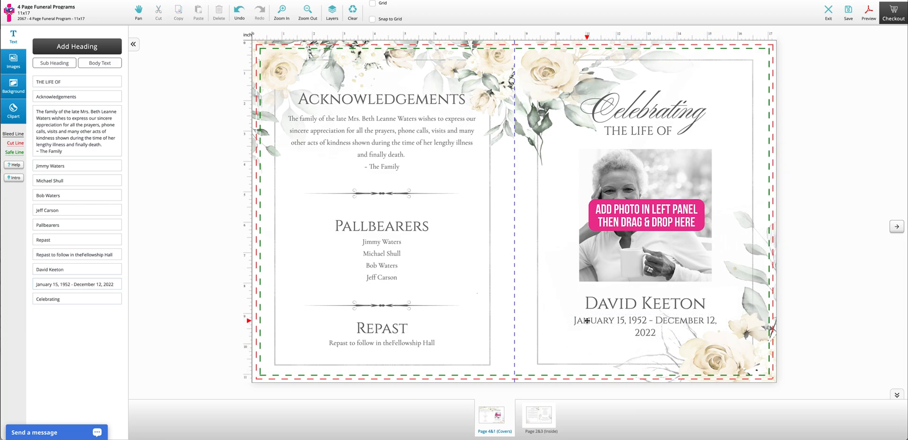
click(644, 320)
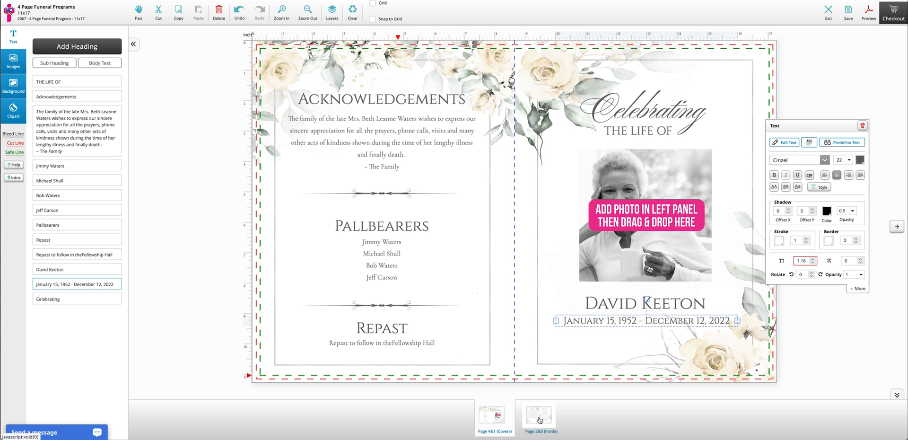
- Switch to pages 2&3 and paste the full obituary text into the Obituary page field
click(540, 416)
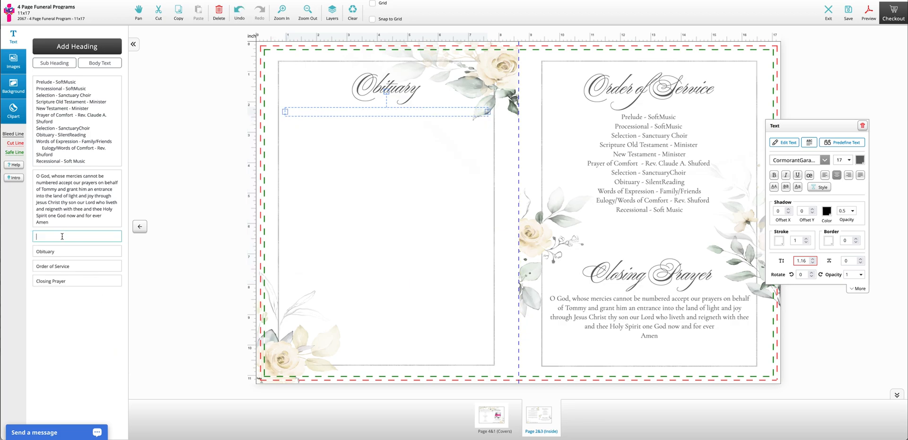
right_click(76, 236)
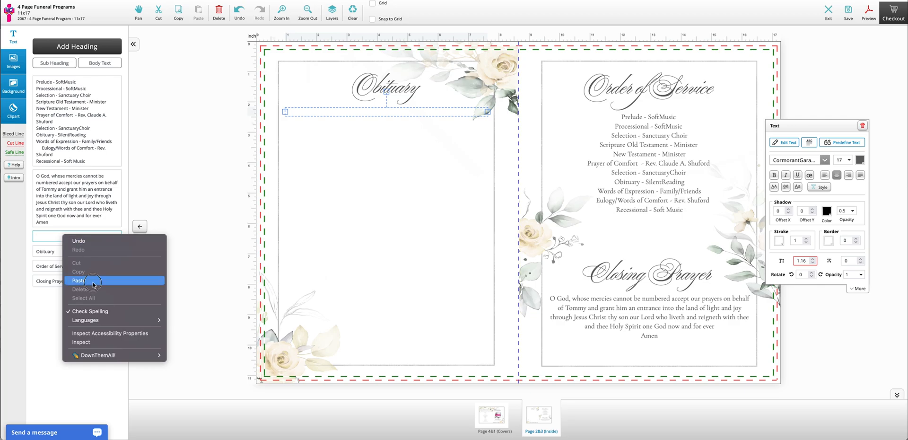
click(80, 280)
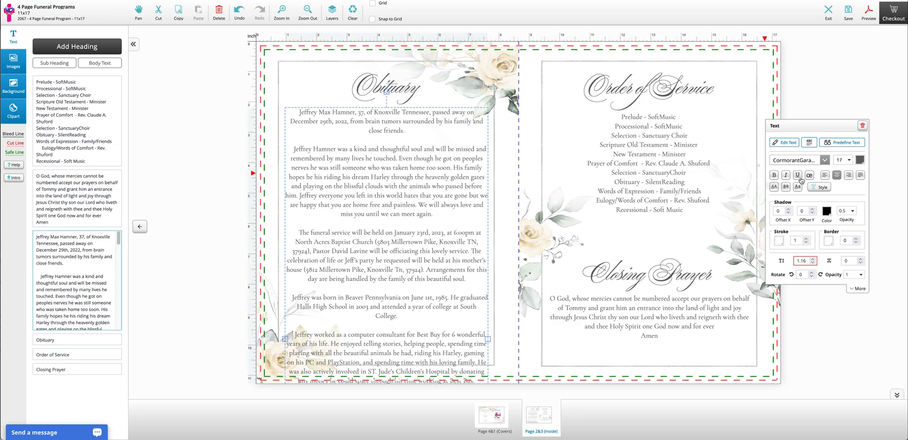
- Set the obituary text to size 14 with line height 0.9 so it fits the page
click(840, 159)
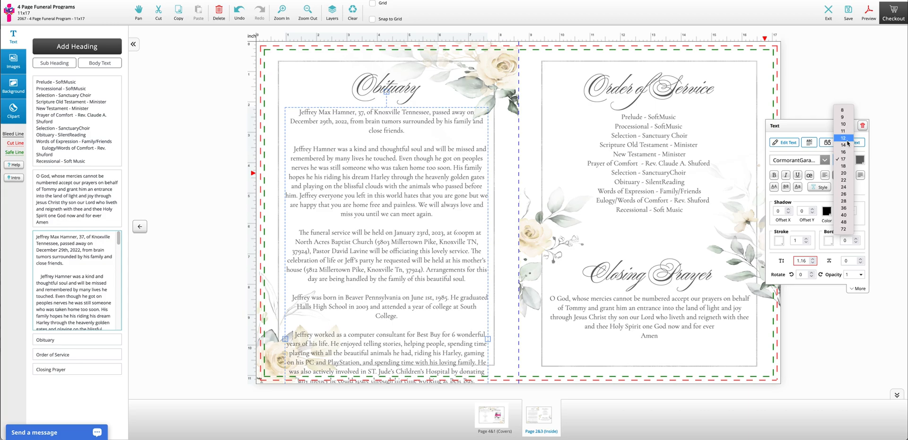
click(843, 138)
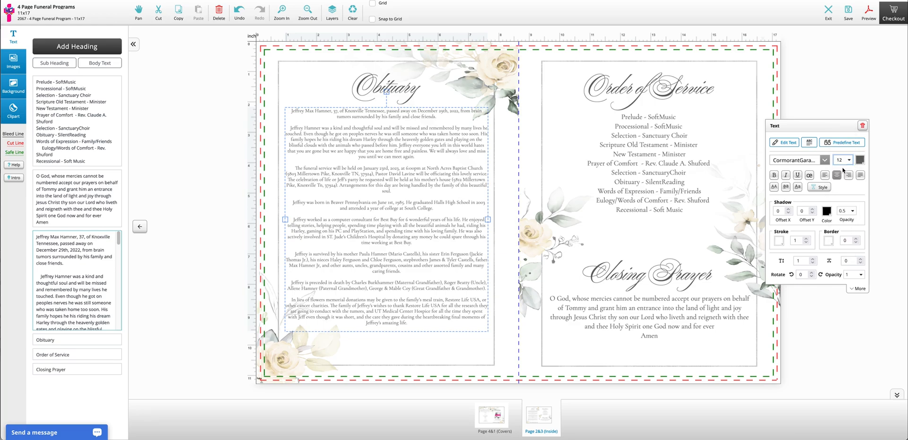
click(847, 160)
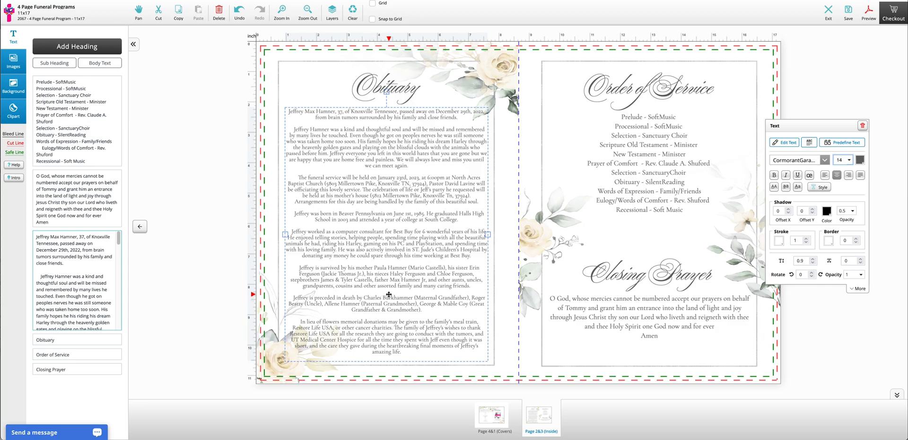
click(826, 175)
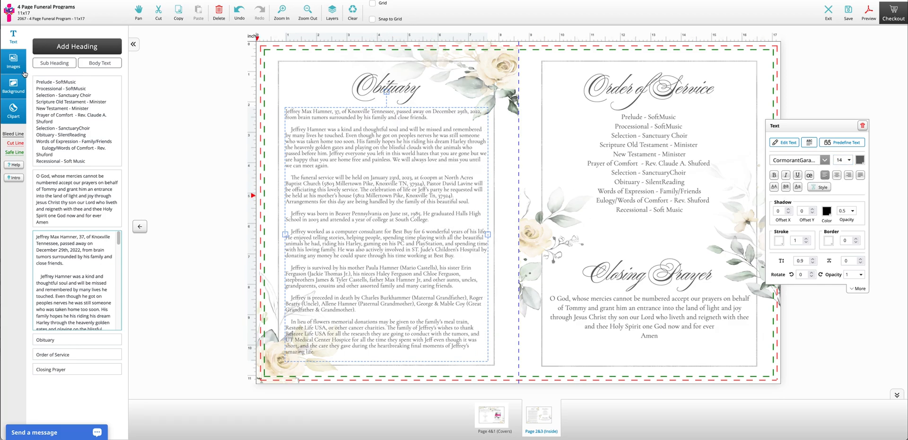
- Upload 2013-photo1.jpg and 2013-photo3.jpg from the Photos folder via Add Photos
click(12, 62)
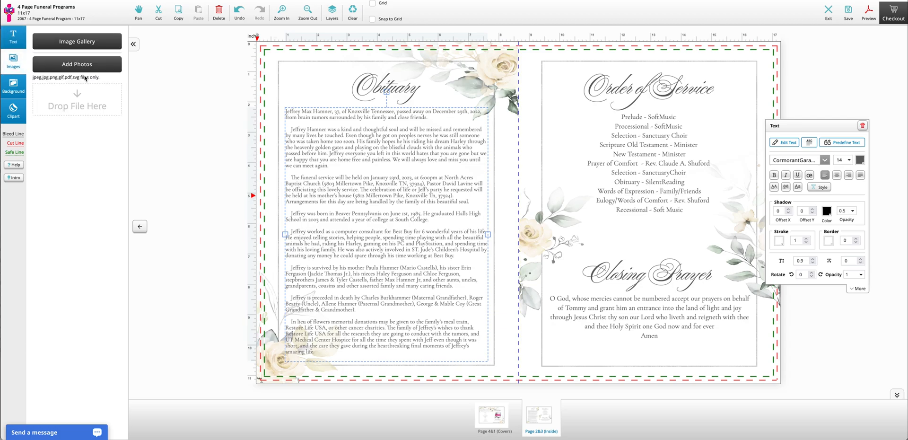
mouse_move(112, 82)
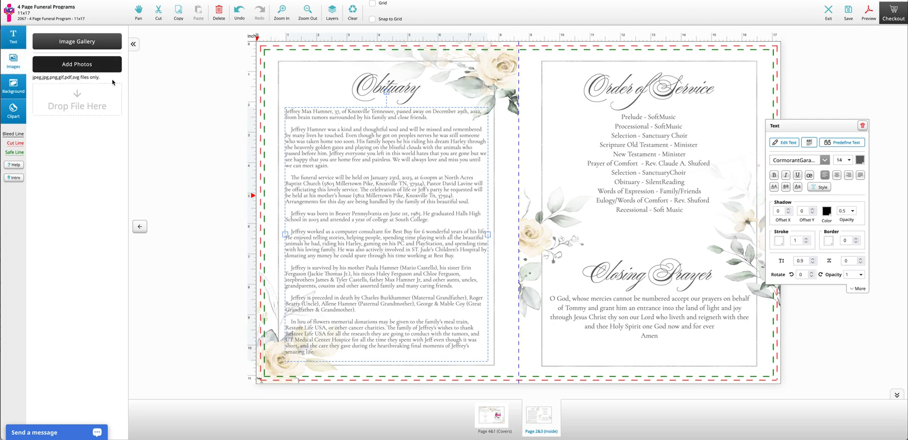
click(76, 64)
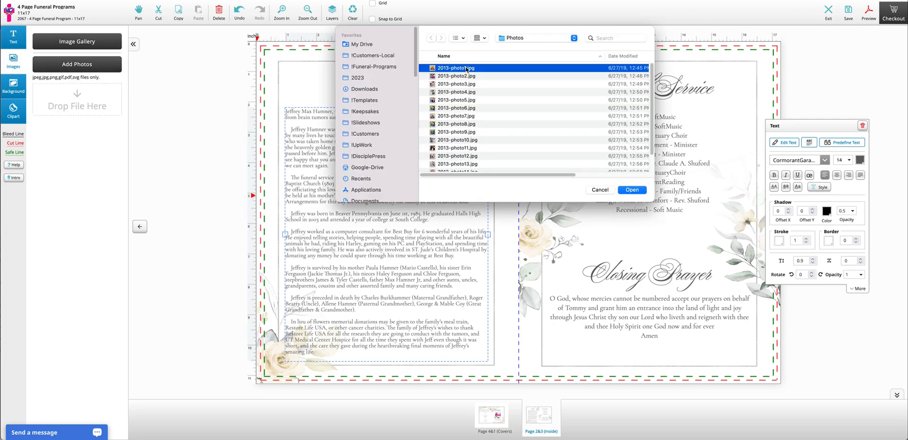
click(457, 99)
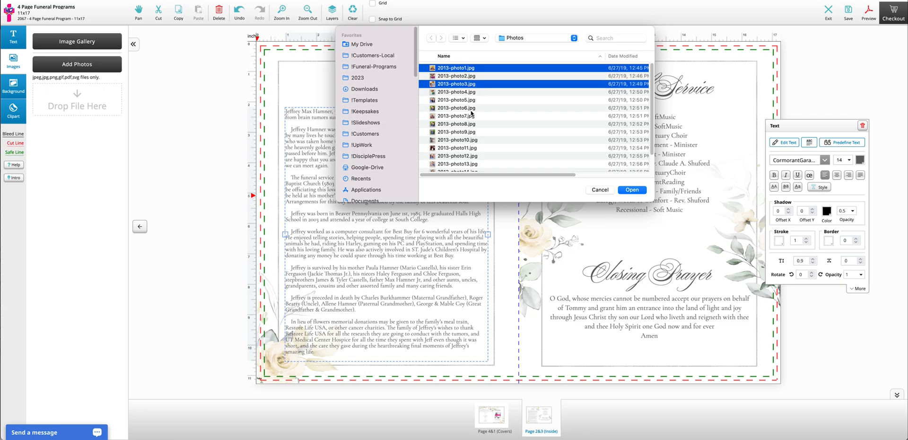
click(456, 124)
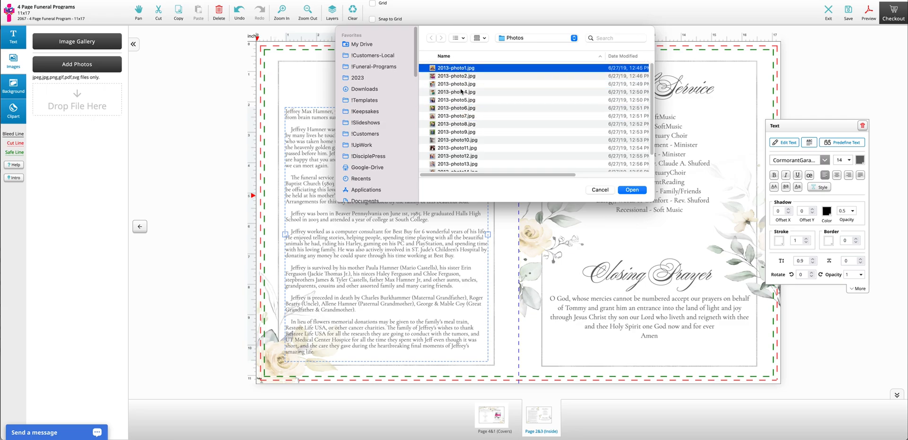
click(600, 190)
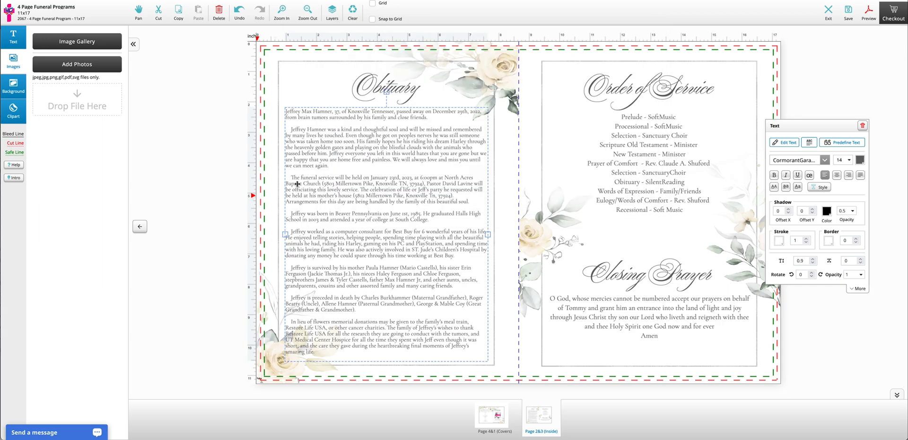
click(77, 64)
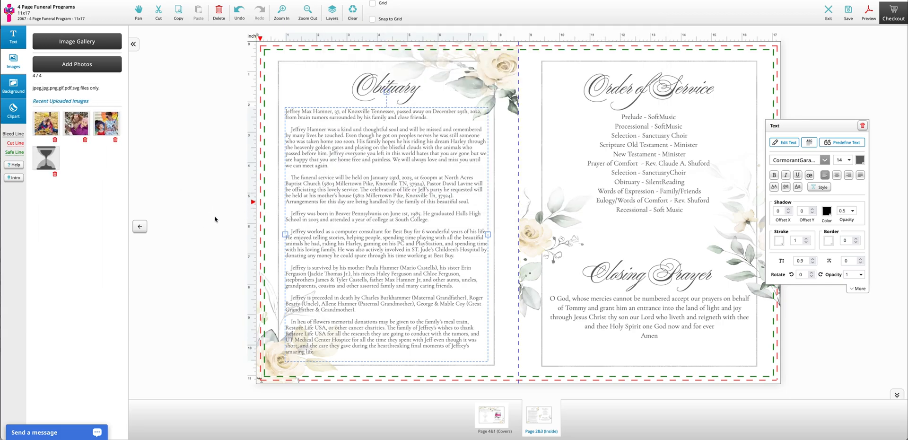
- Switch to the Page 4&1 covers and show the uploaded photos for the cover portrait
click(492, 415)
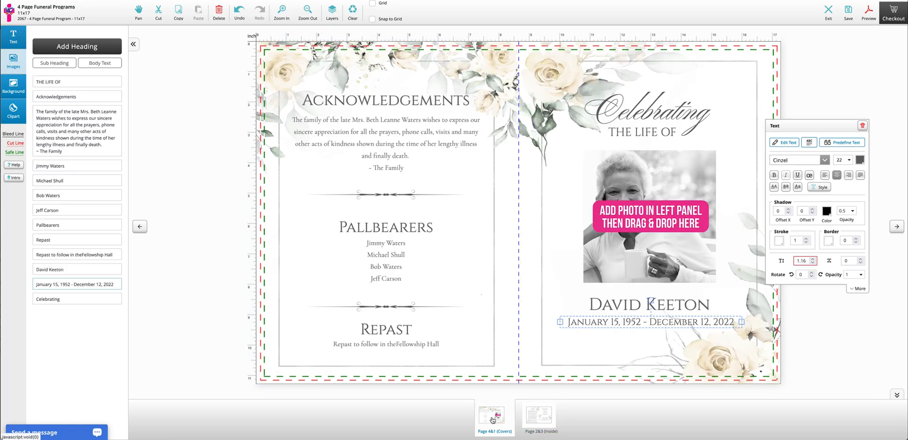
click(12, 61)
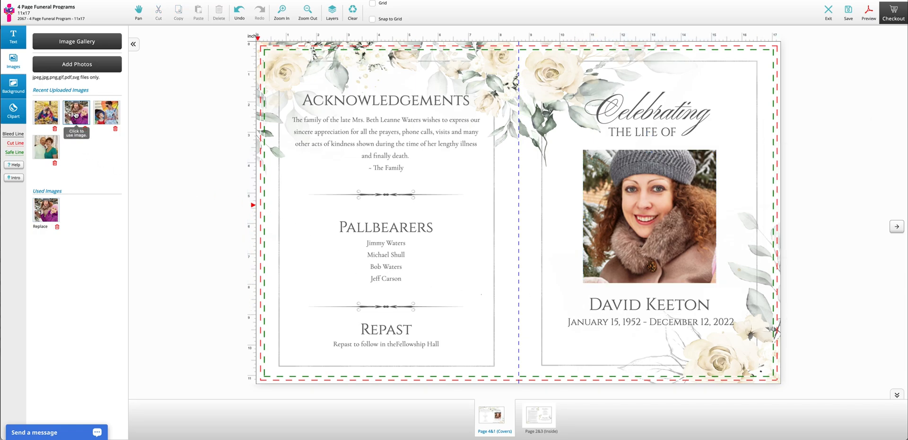
- Place the autumn family photo beneath the Pallbearers list and shrink it to fit
click(77, 113)
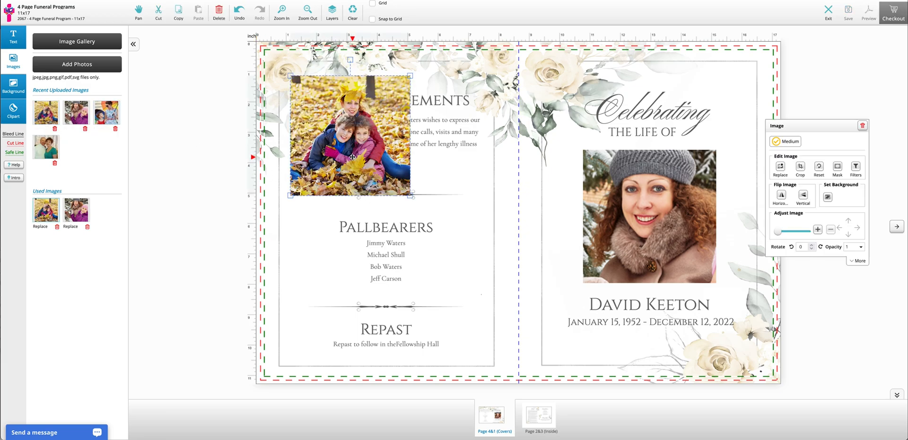
drag(349, 137, 494, 287)
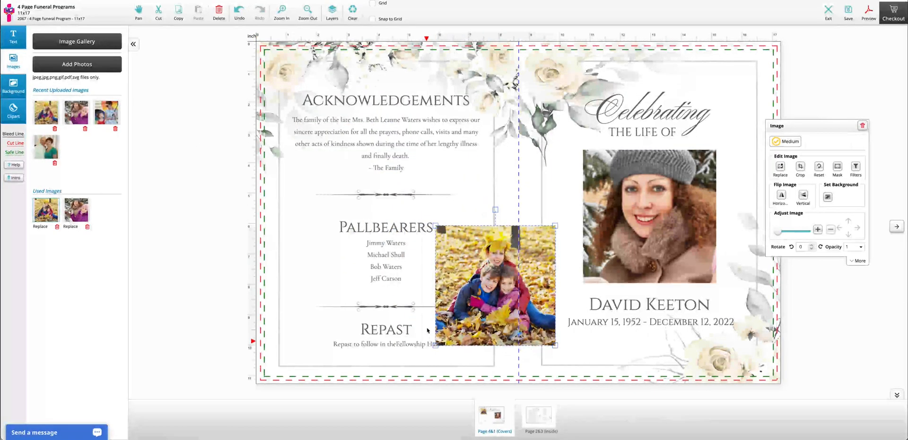
click(12, 37)
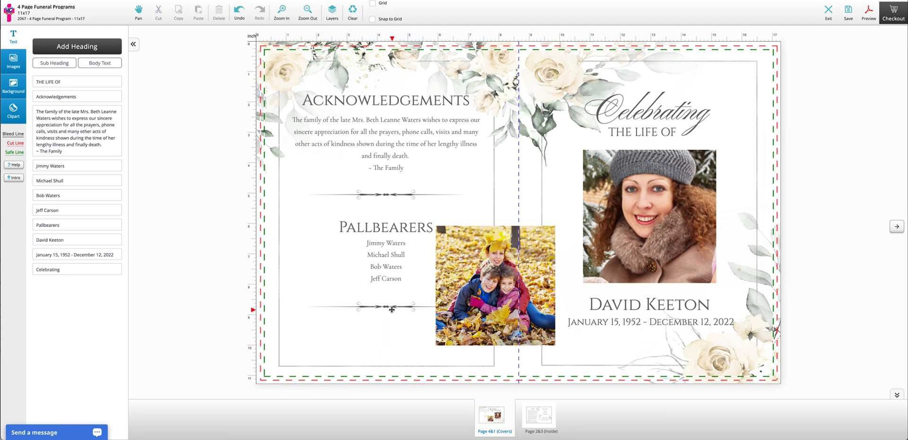
click(494, 287)
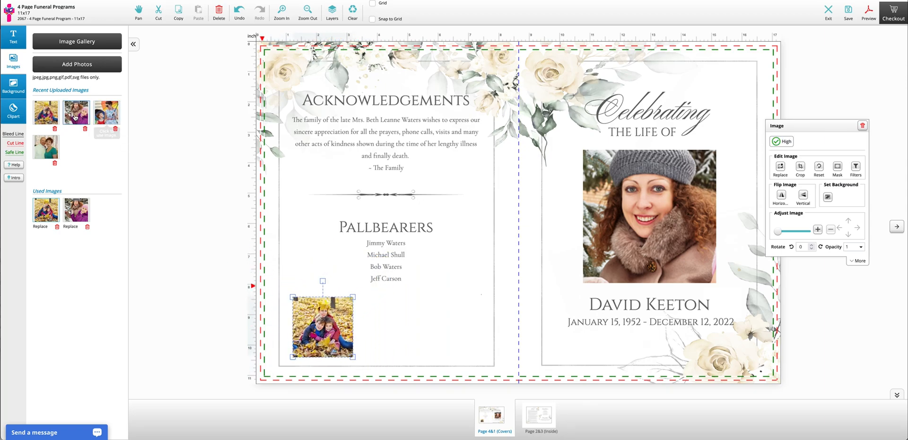
click(76, 113)
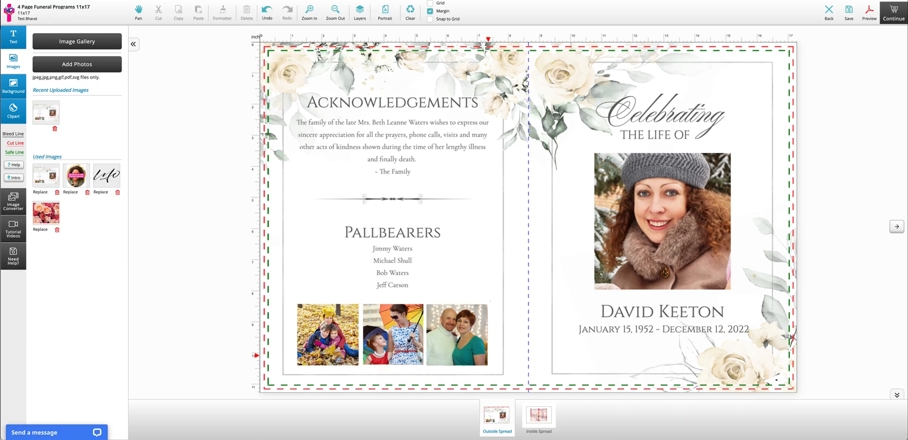
mouse_move(240, 195)
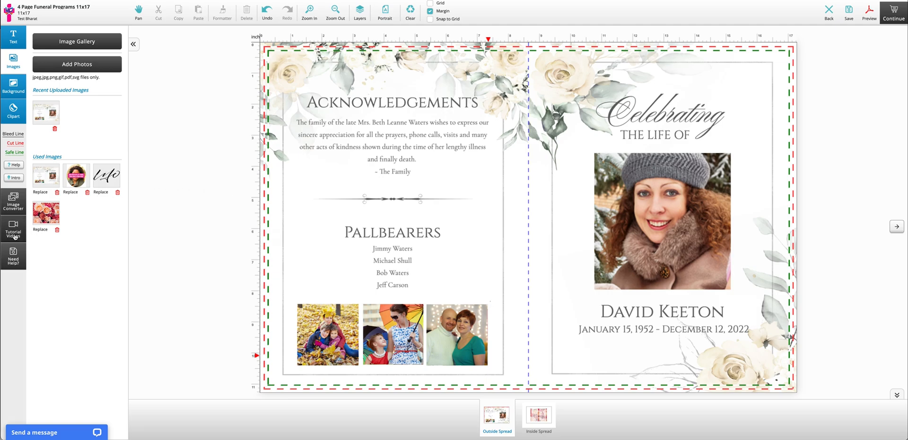
click(12, 231)
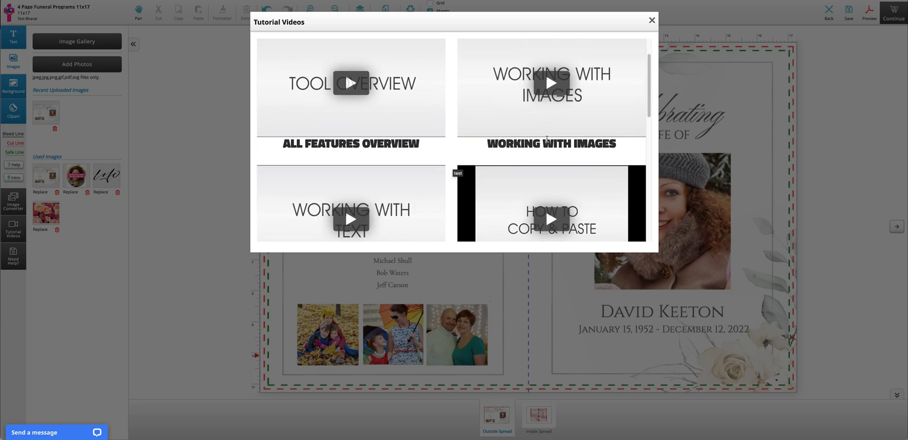
scroll(down, 3)
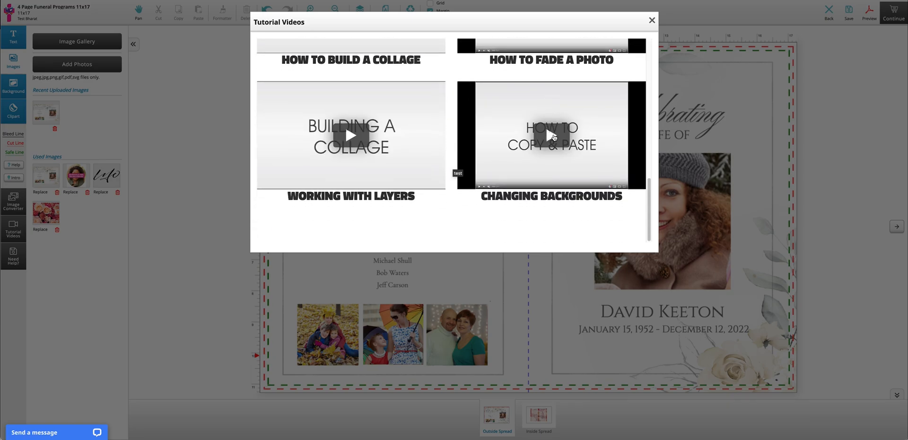
click(652, 20)
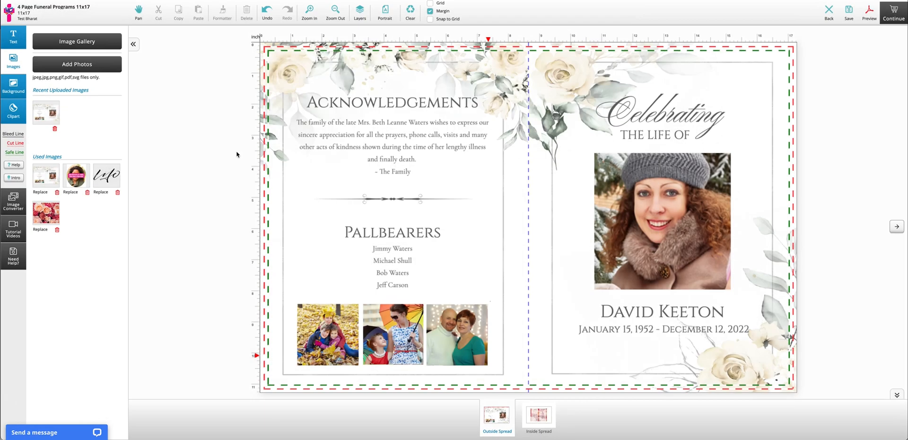
mouse_move(72, 235)
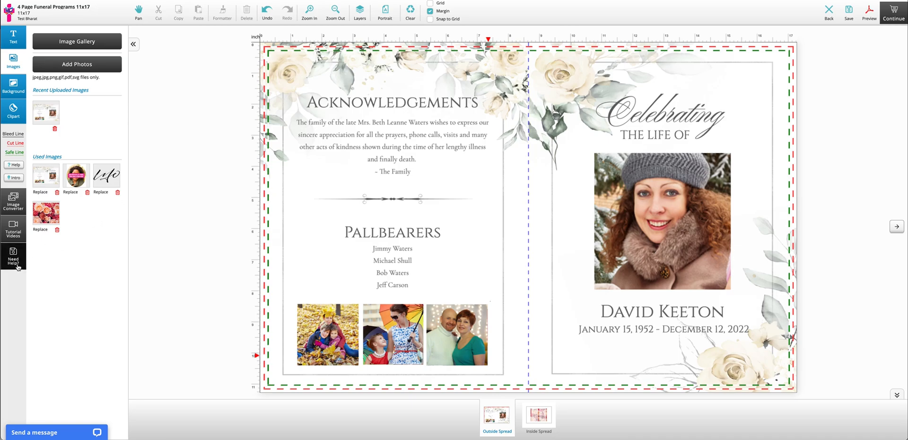
click(12, 257)
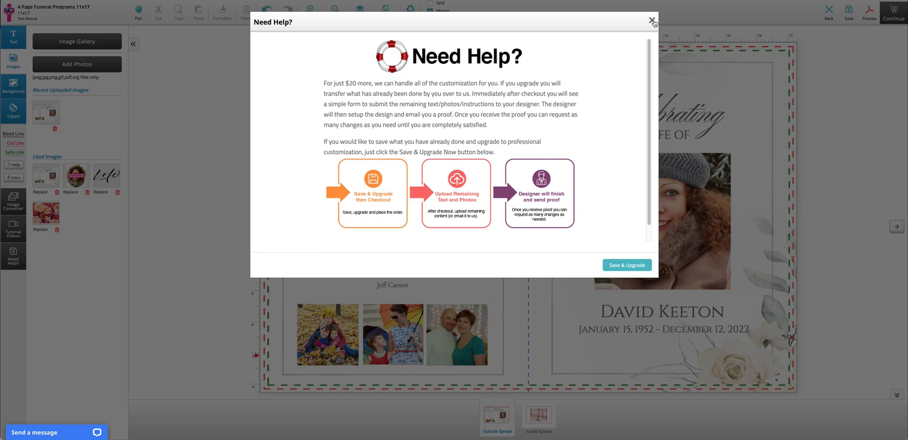
click(654, 20)
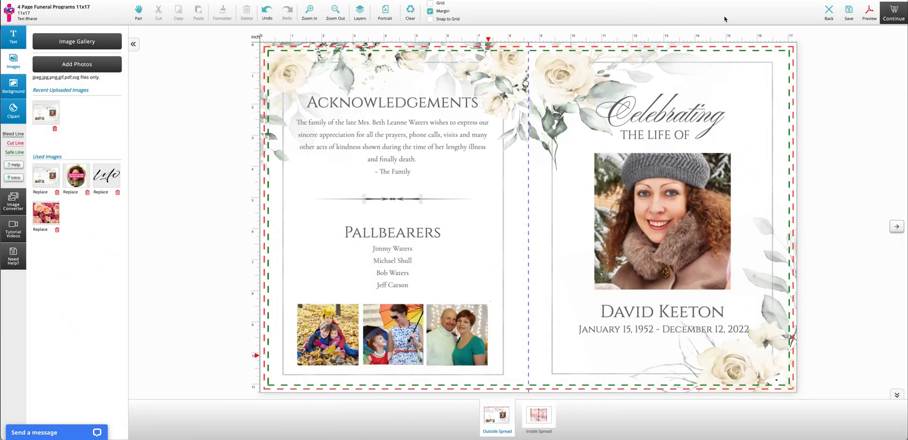